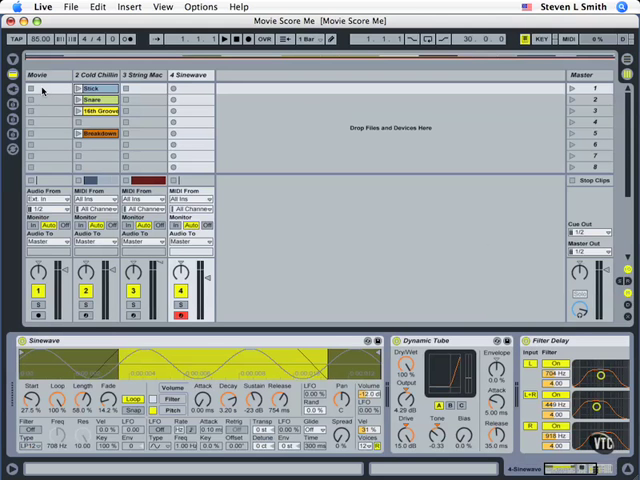
mouse_move(44, 90)
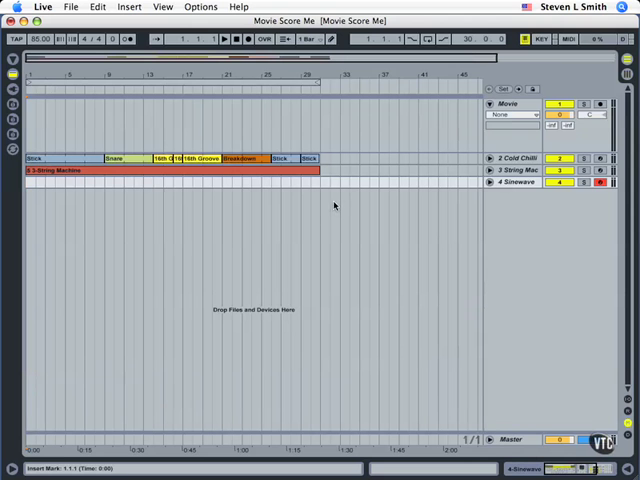
mouse_move(464, 292)
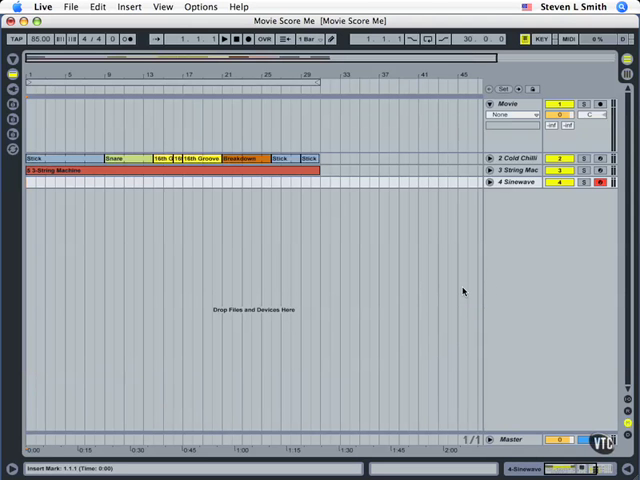
Switch into Ableton Live to place the Movie For Seven clip on the Movie track
key(cmd+tab)
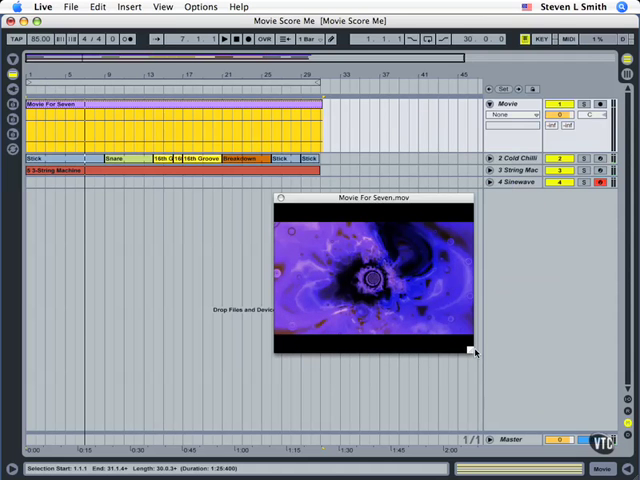
drag(470, 352, 532, 378)
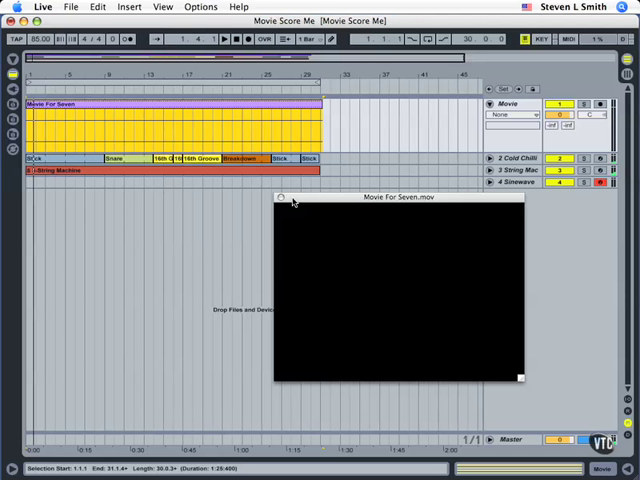
click(284, 196)
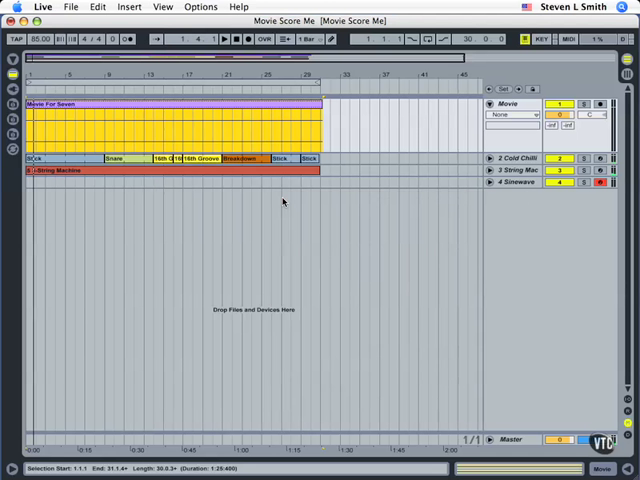
mouse_move(172, 264)
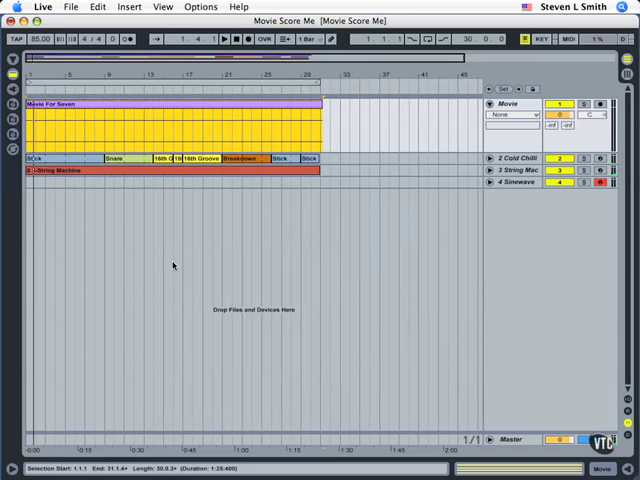
click(160, 8)
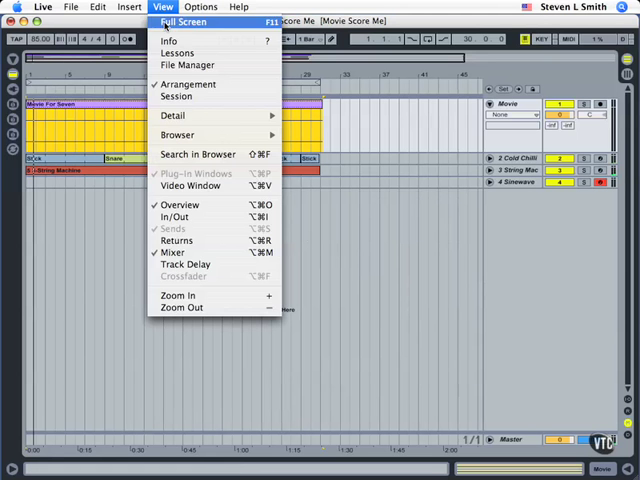
mouse_move(196, 186)
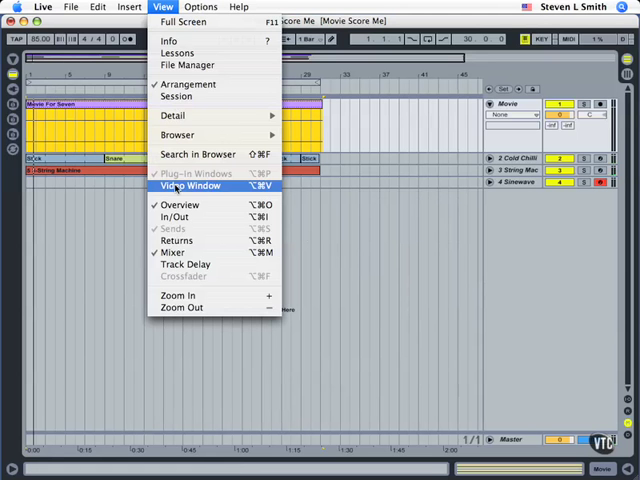
click(192, 186)
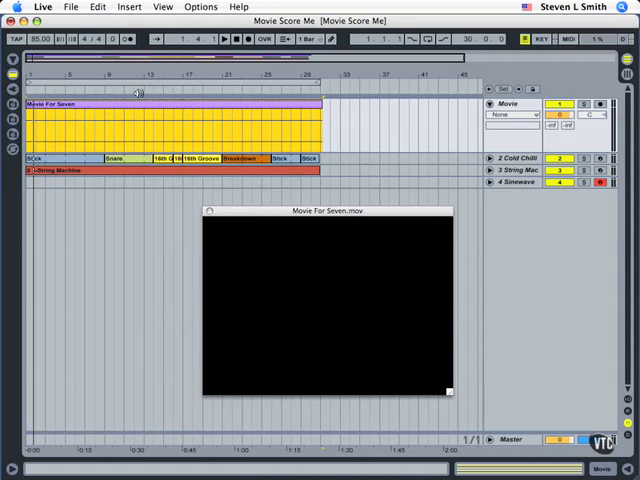
Reveal the automation Device/Control chooser on the 2 Cool Chill track
click(224, 40)
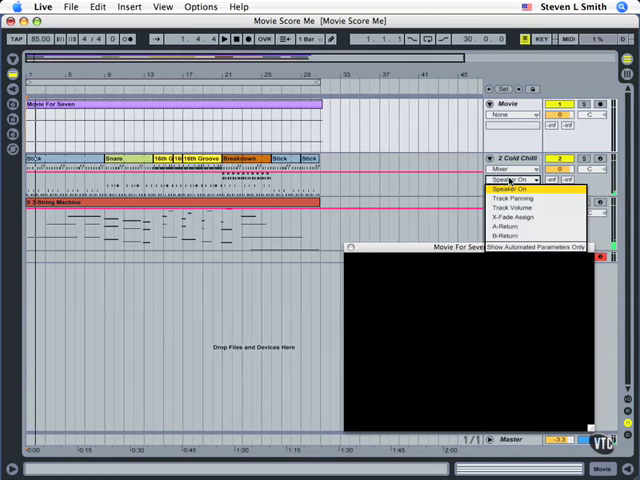
click(512, 208)
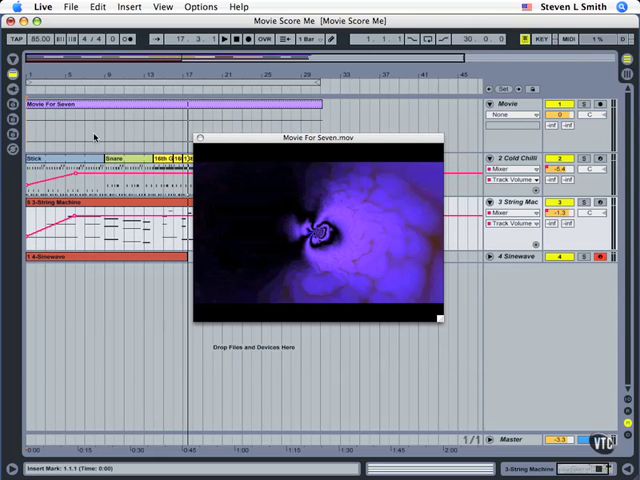
mouse_move(266, 126)
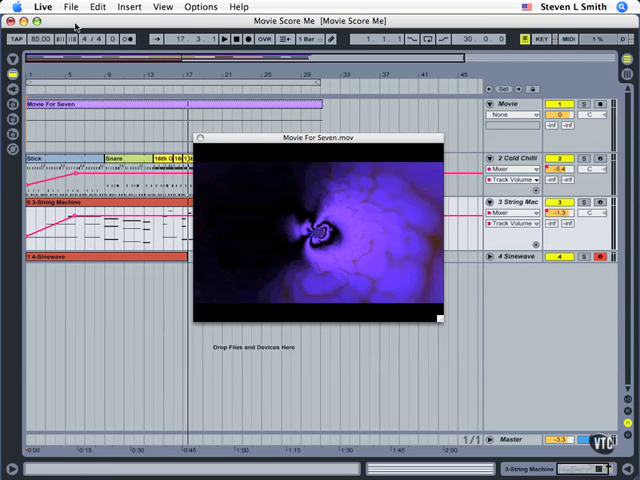
Start Export Audio/Video from the File menu and choose the Rendered Track
click(70, 8)
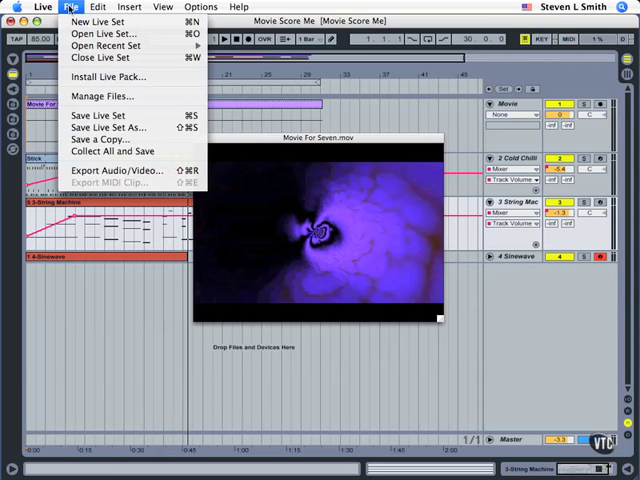
mouse_move(110, 170)
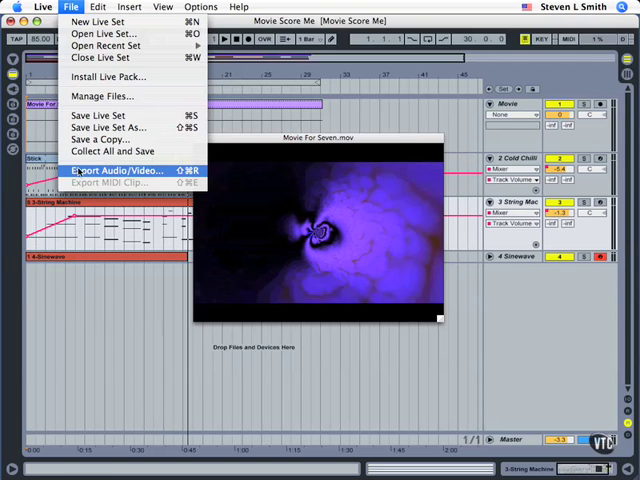
click(110, 170)
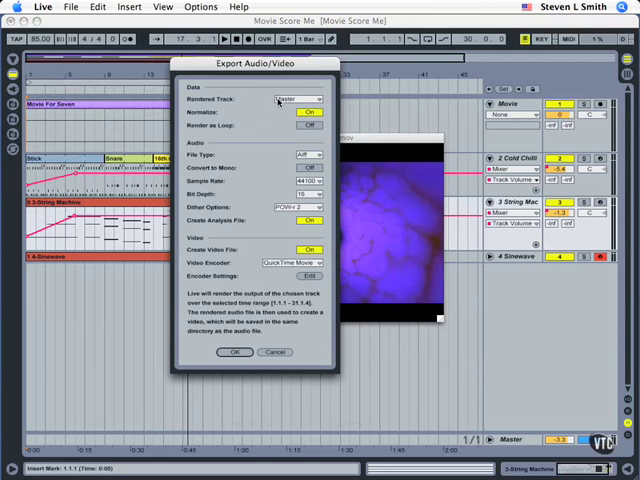
click(296, 100)
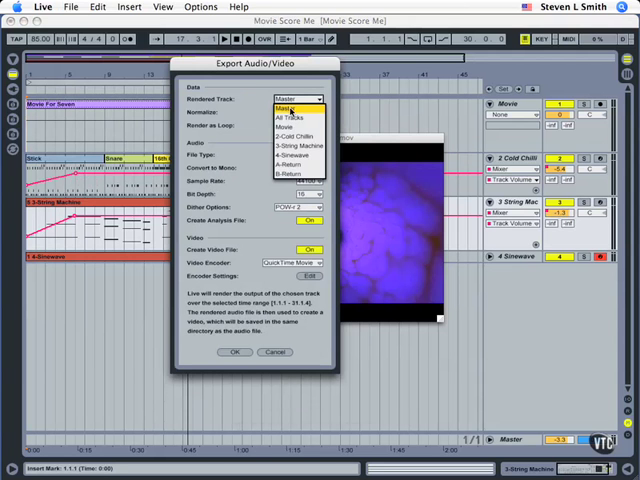
click(296, 100)
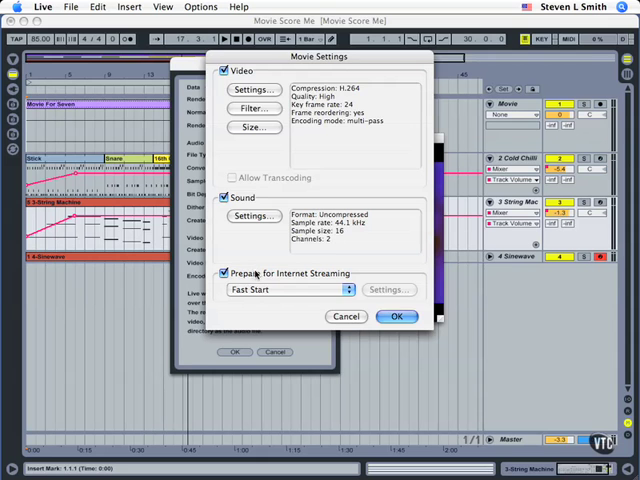
Accept the Movie Settings encoding and confirm the export configuration for Version 2
click(396, 316)
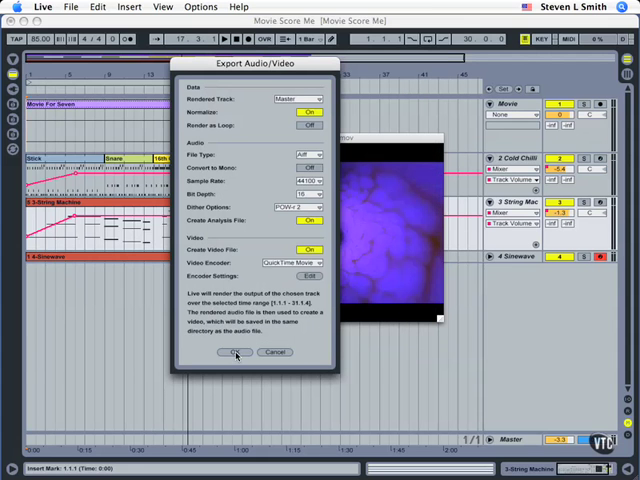
click(236, 352)
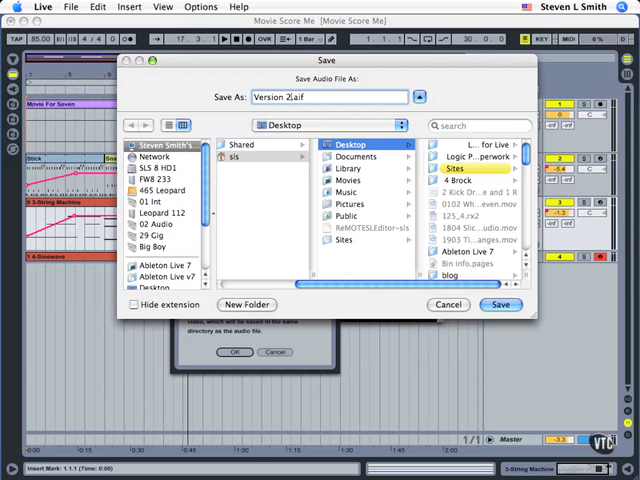
Save the export as Version 2 on the Desktop and begin rendering
click(500, 304)
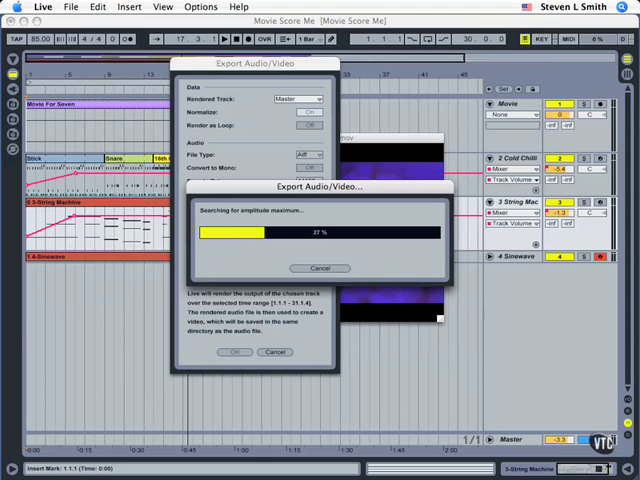